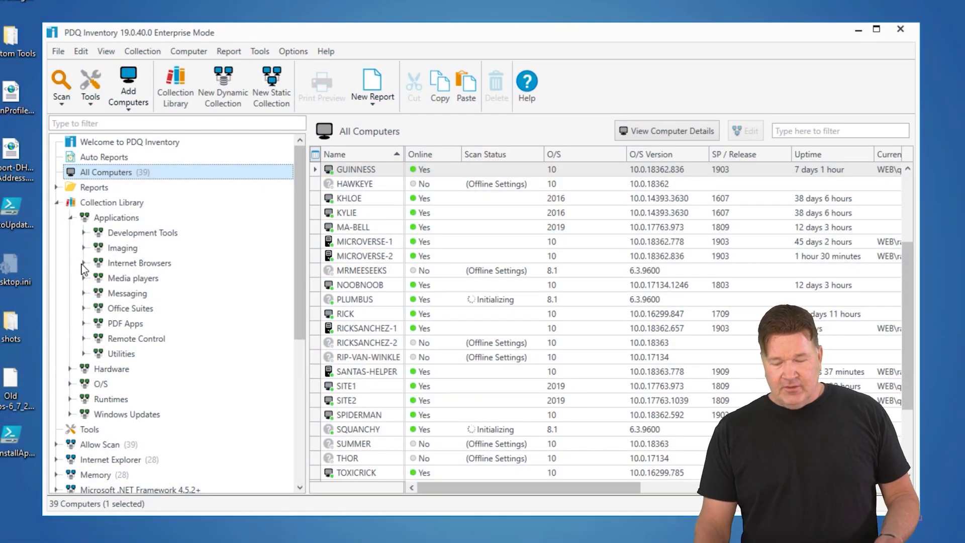
Step: Expand Internet Browsers and select the Chrome Enterprise (Old) collection
click(84, 263)
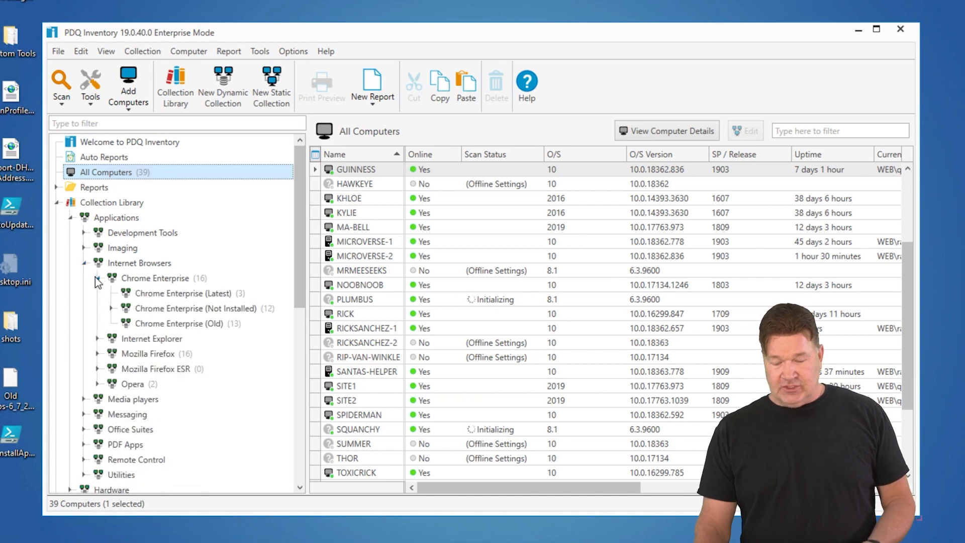
click(183, 323)
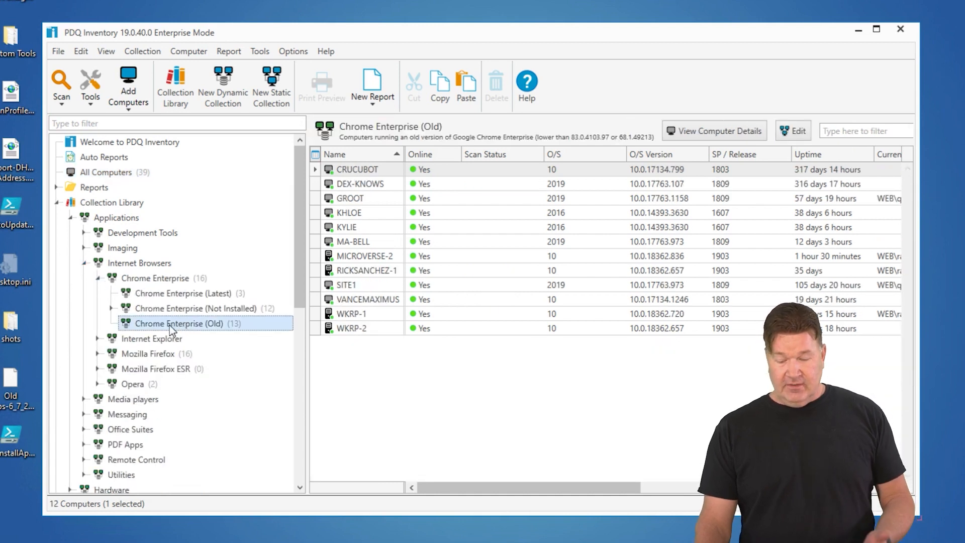
mouse_move(202, 335)
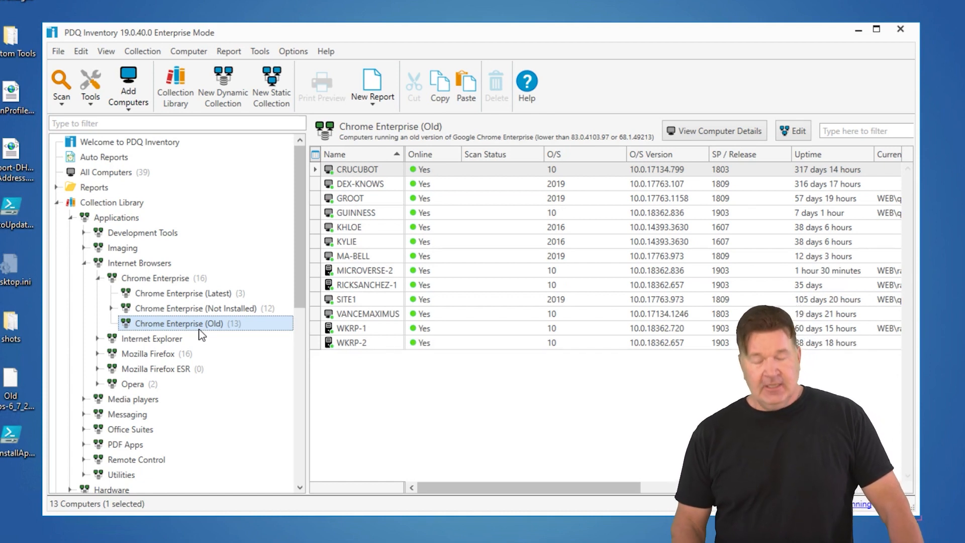
mouse_move(216, 328)
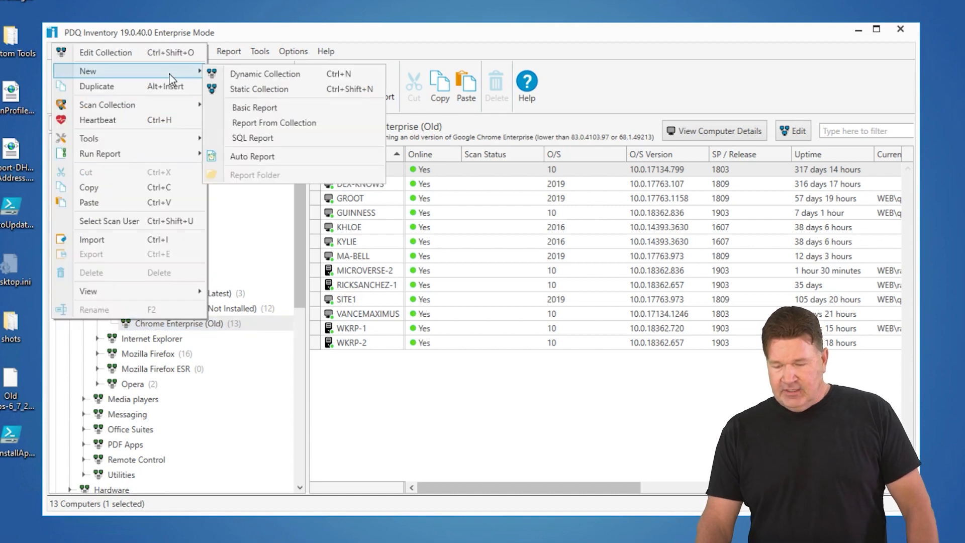
mouse_move(274, 123)
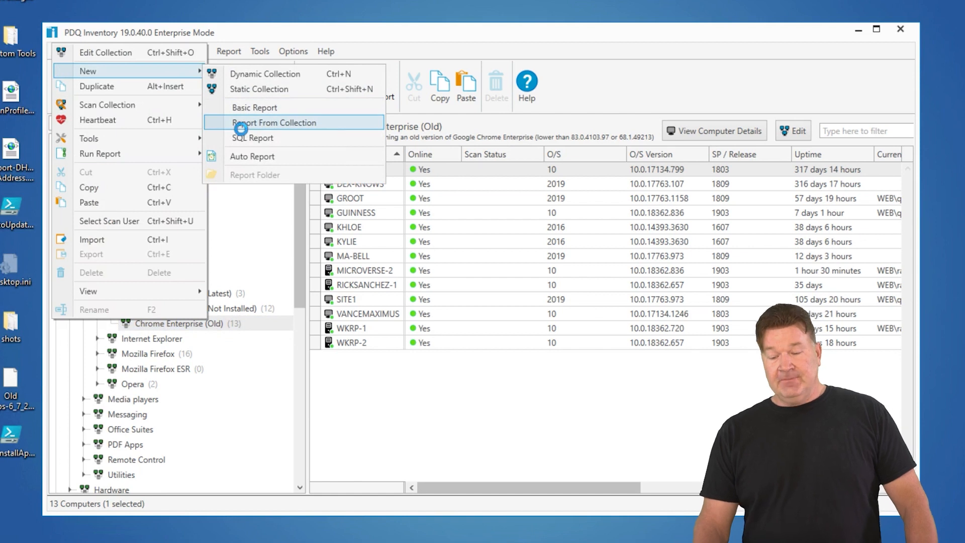
Step: Create a new report from the Chrome Enterprise (Old) collection and review its filters
click(274, 122)
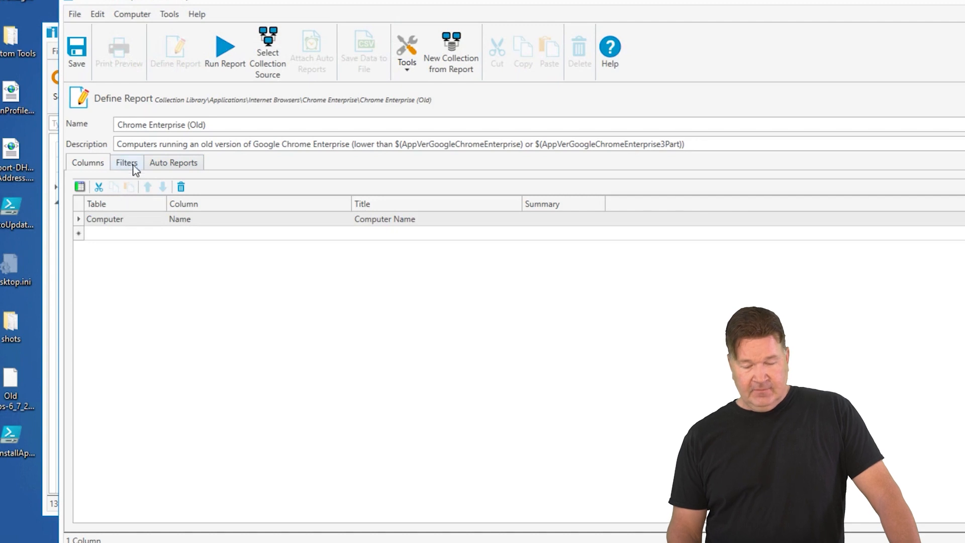
click(126, 162)
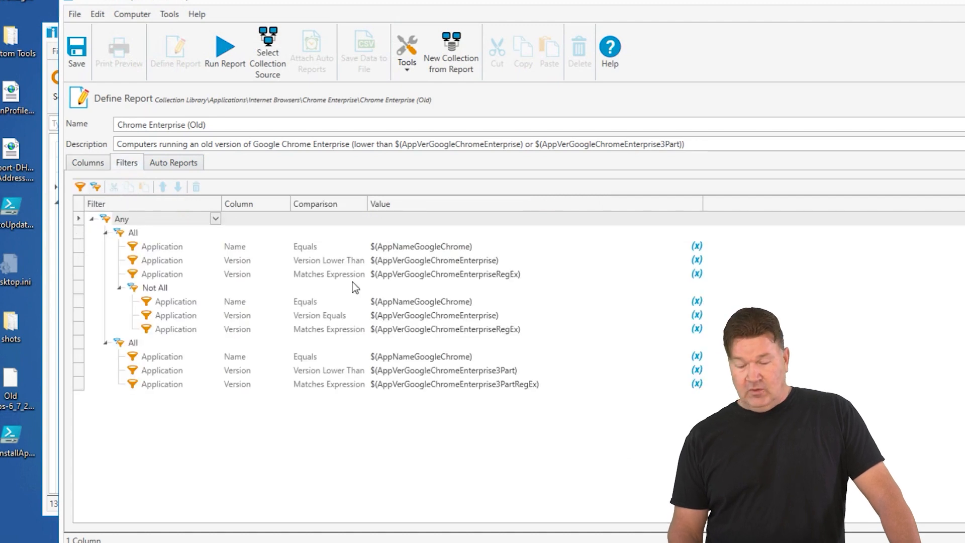
click(88, 162)
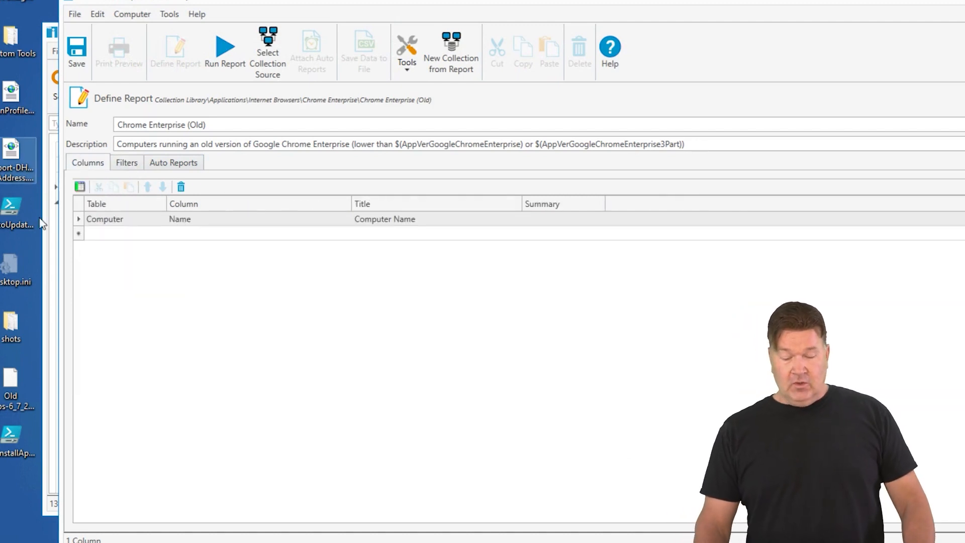
Step: Add Application Name and Application Version columns, then run the report
click(160, 232)
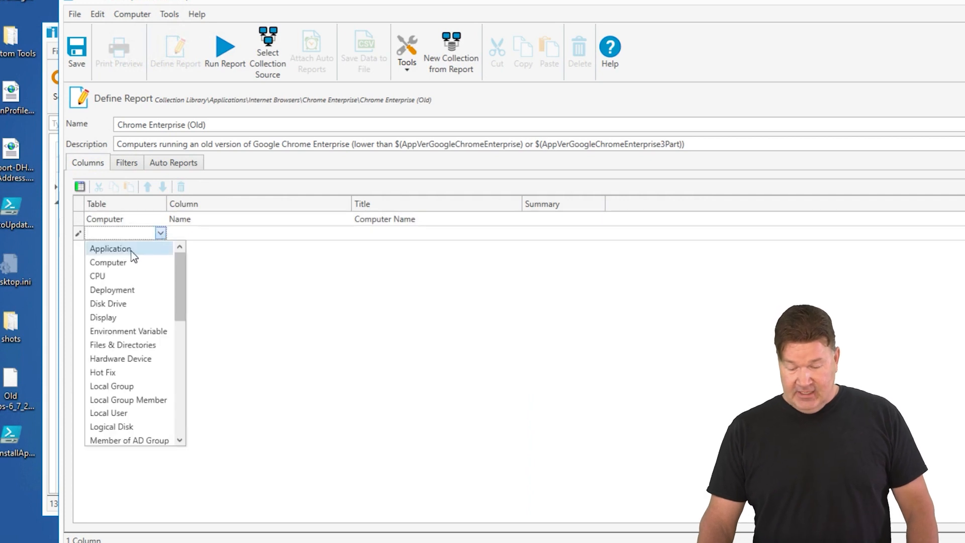
click(110, 249)
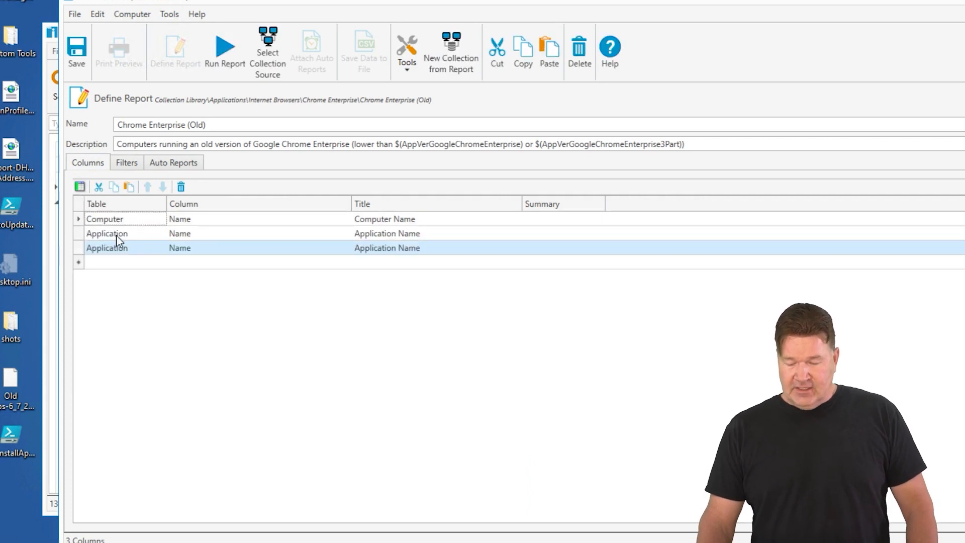
click(344, 247)
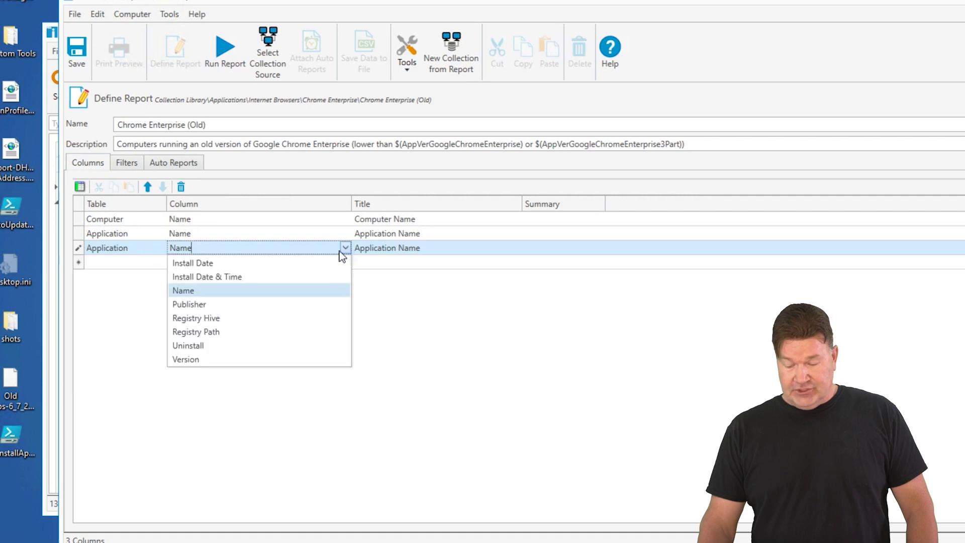
click(186, 359)
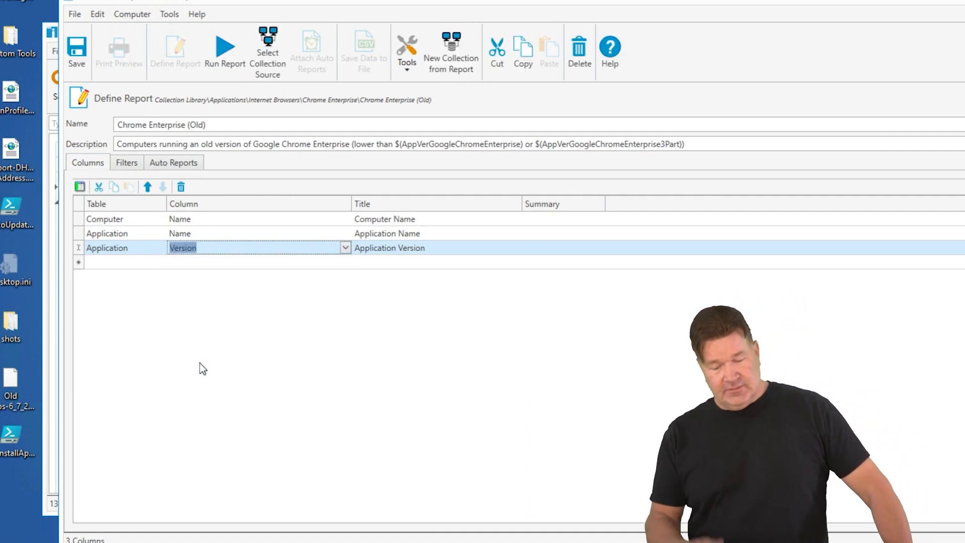
mouse_move(154, 215)
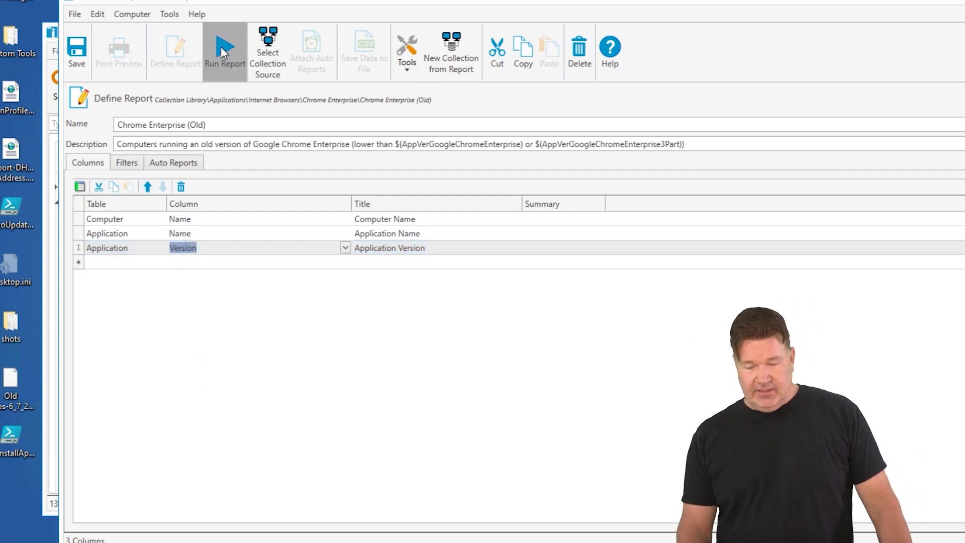
click(225, 49)
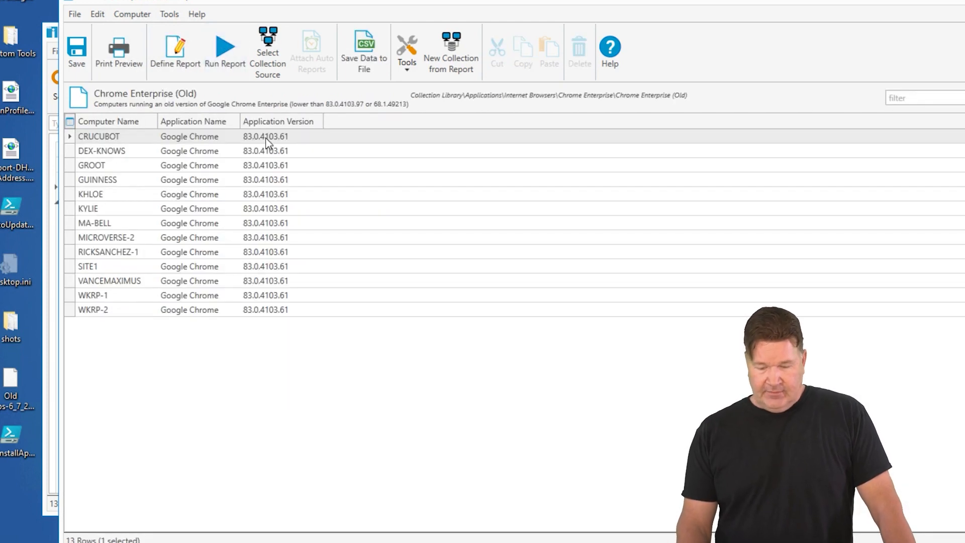